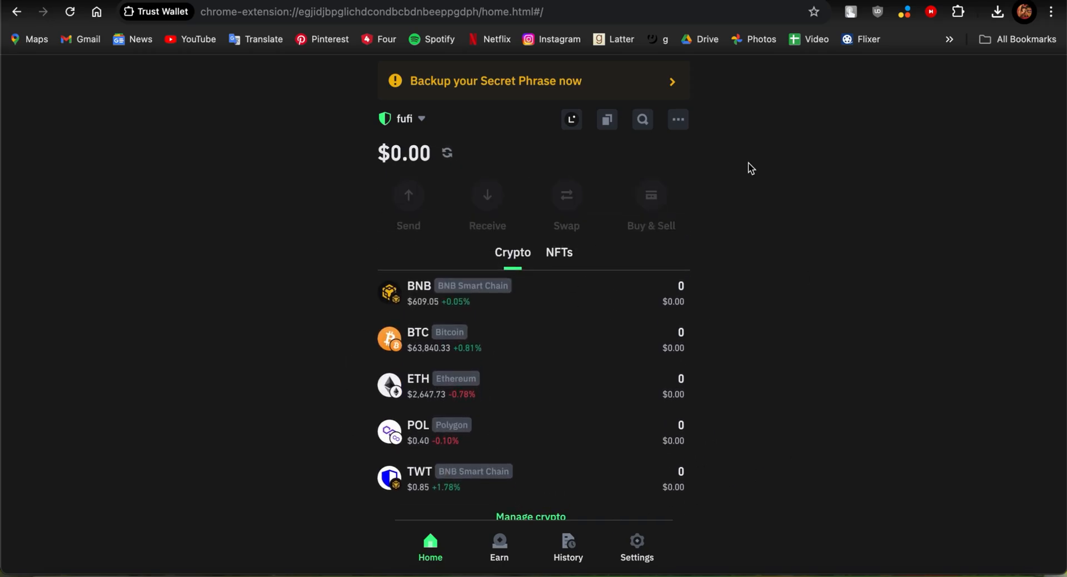
Go from the Settings tab into the Developer settings page.
{"action": "scroll", "scroll_direction": "down", "scroll_amount": 3}
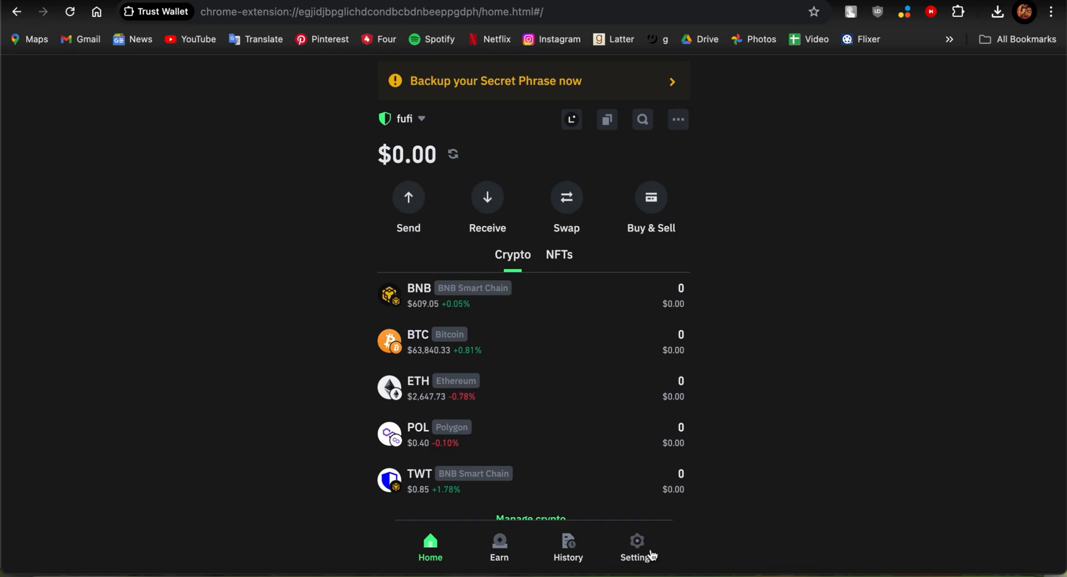
{"action": "mouse_move", "coordinate": [489, 570]}
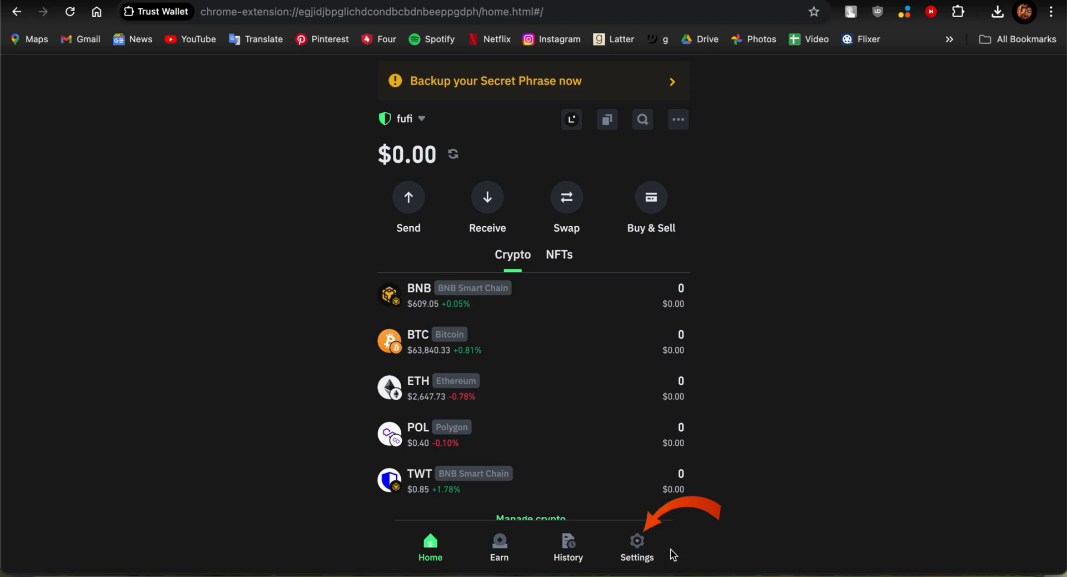
{"action": "left_click", "coordinate": [636, 548]}
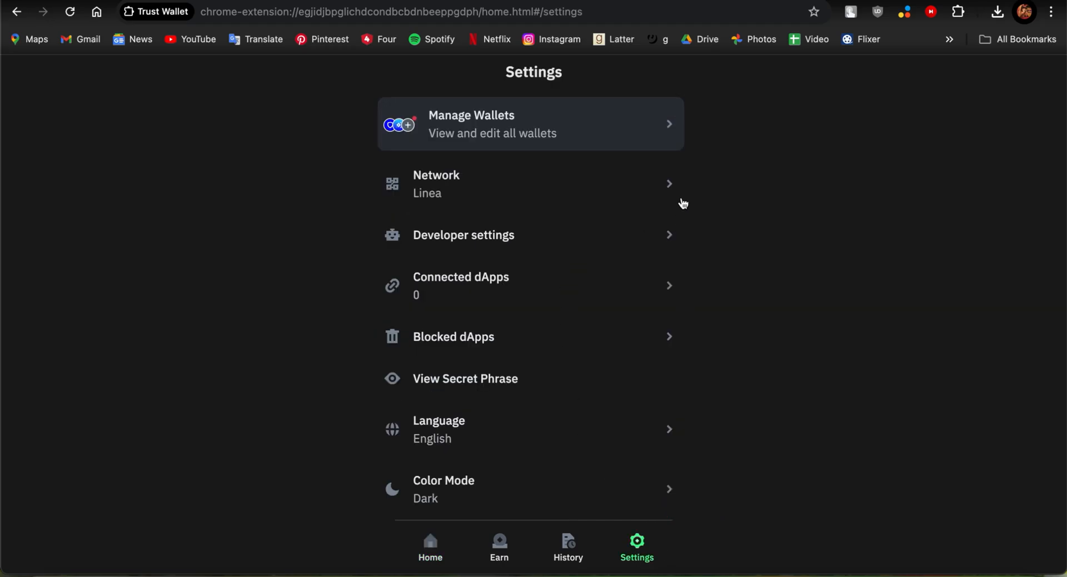
{"action": "mouse_move", "coordinate": [560, 136]}
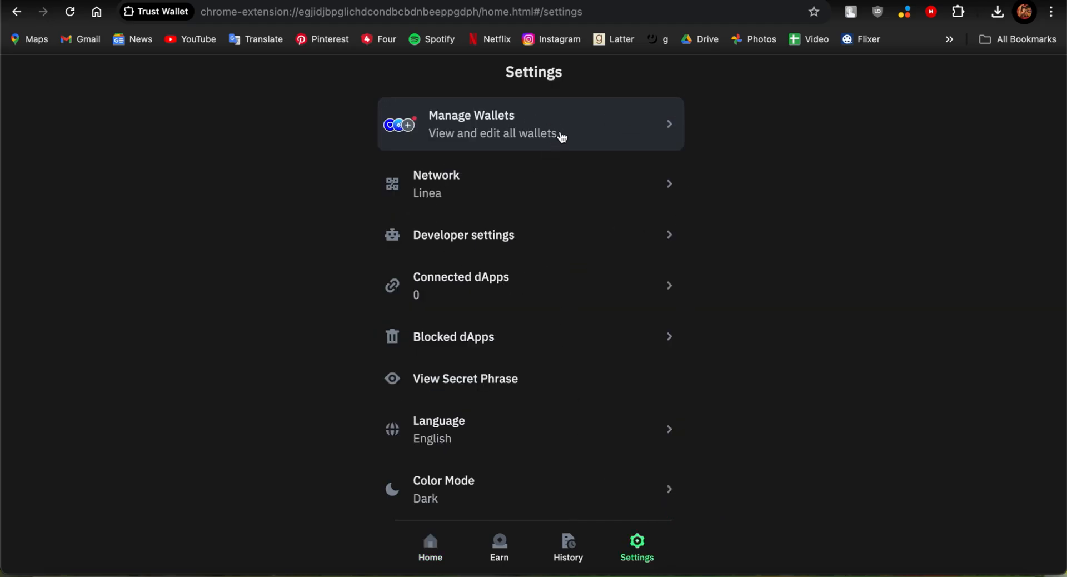
{"action": "scroll", "scroll_direction": "down", "scroll_amount": 3}
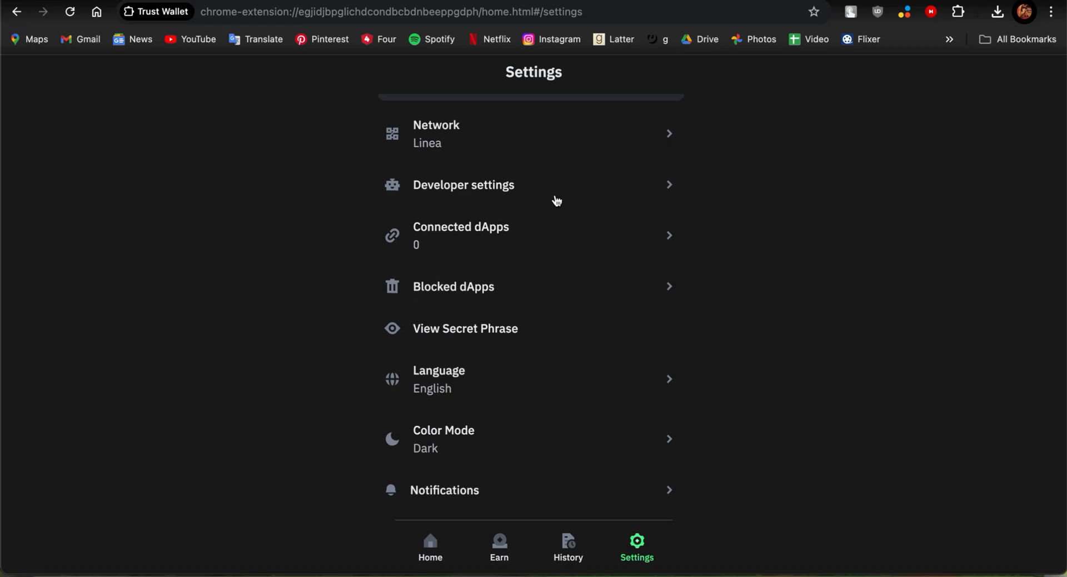
{"action": "scroll", "scroll_direction": "down", "scroll_amount": 3}
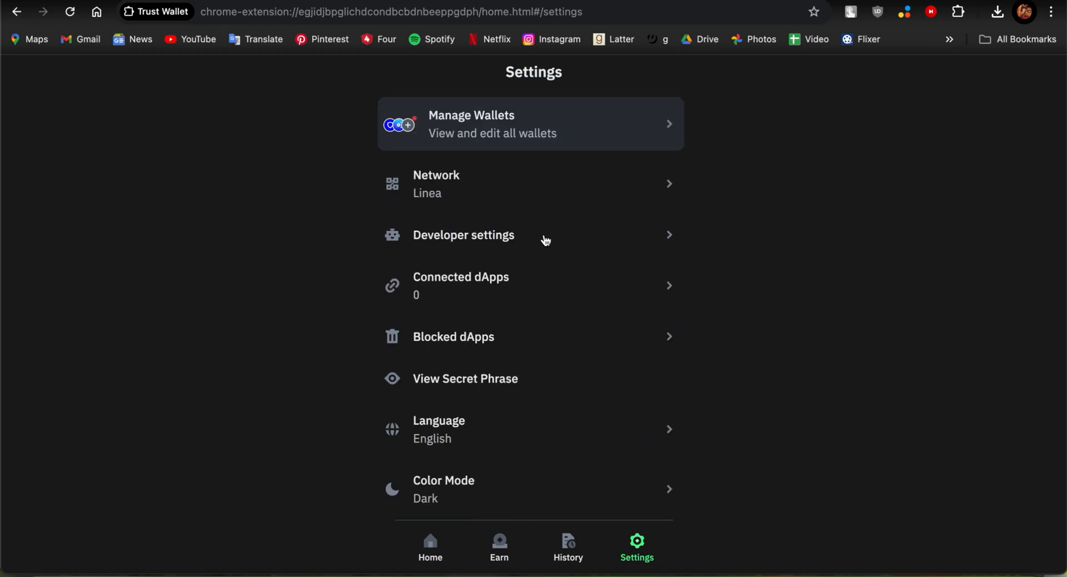
{"action": "left_click", "coordinate": [463, 235]}
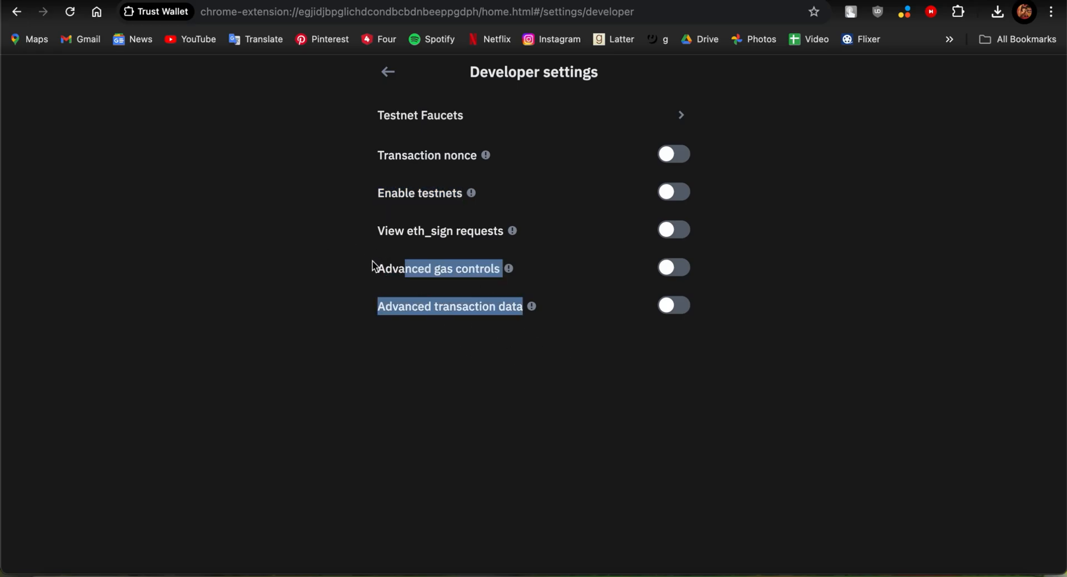
Clear the stray text selection and switch the Enable testnets toggle on.
{"action": "left_click", "coordinate": [371, 237]}
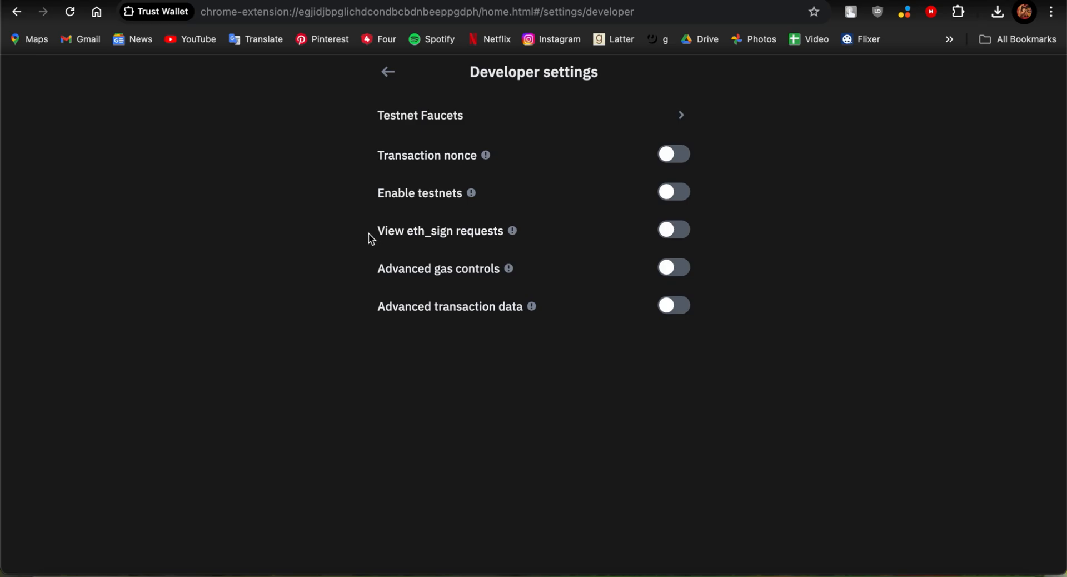
{"action": "mouse_move", "coordinate": [532, 197]}
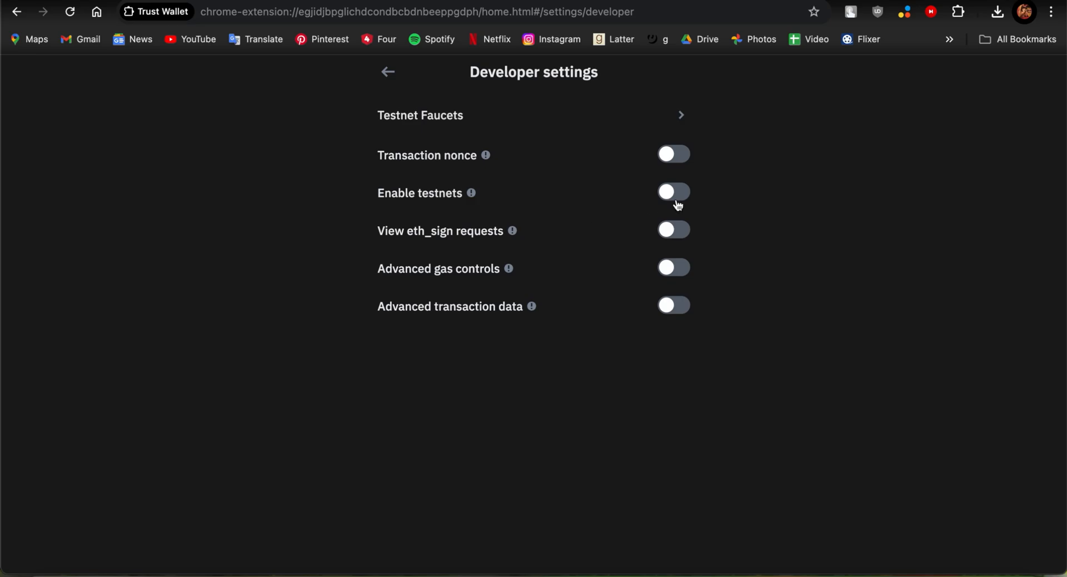
{"action": "left_click", "coordinate": [674, 193]}
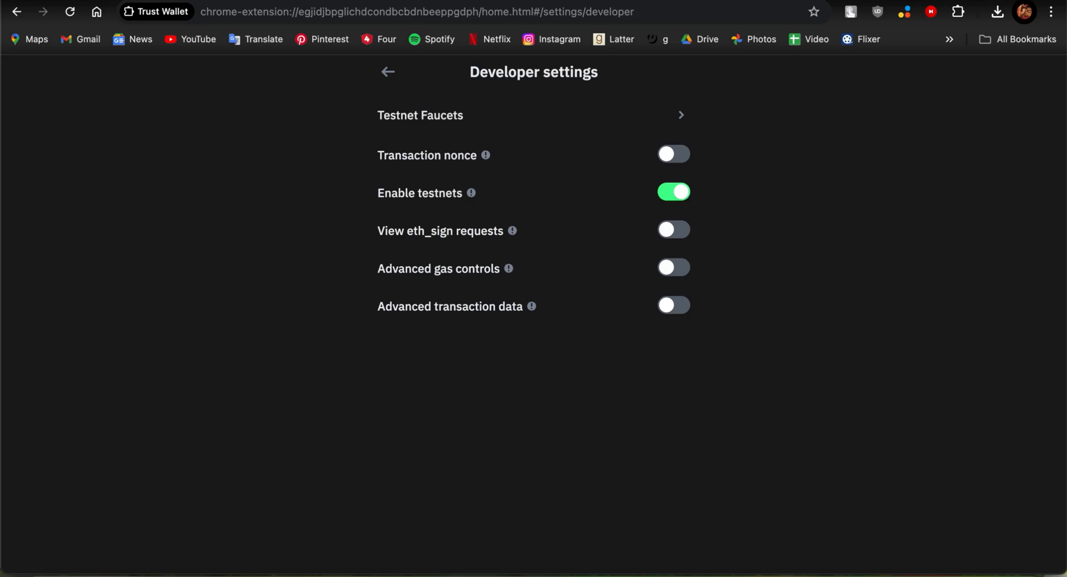
Toggle Enable testnets off and back on so it ends switched on (green).
{"action": "left_click", "coordinate": [673, 192]}
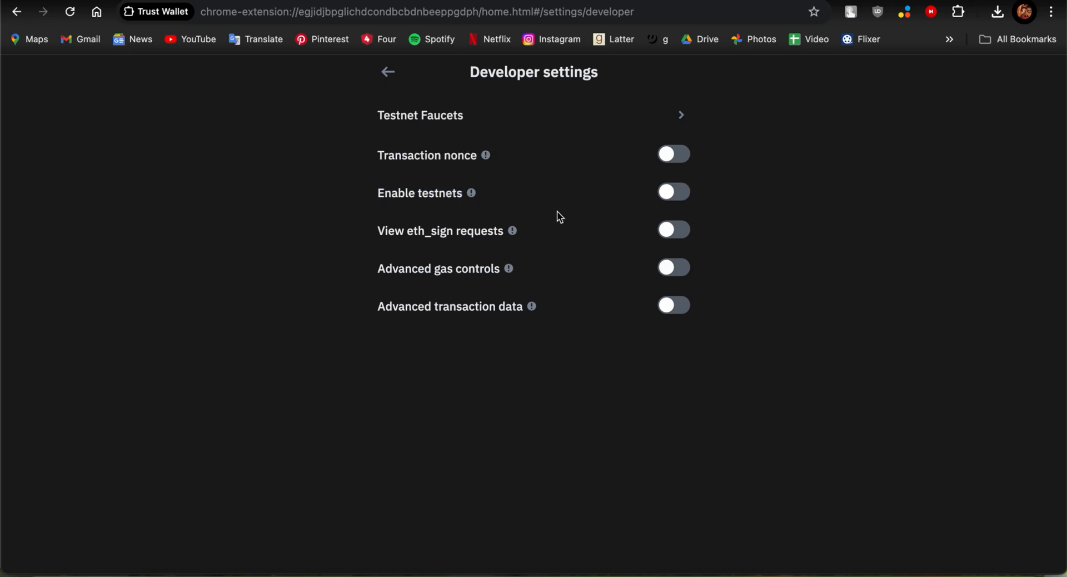
{"action": "left_click", "coordinate": [674, 192]}
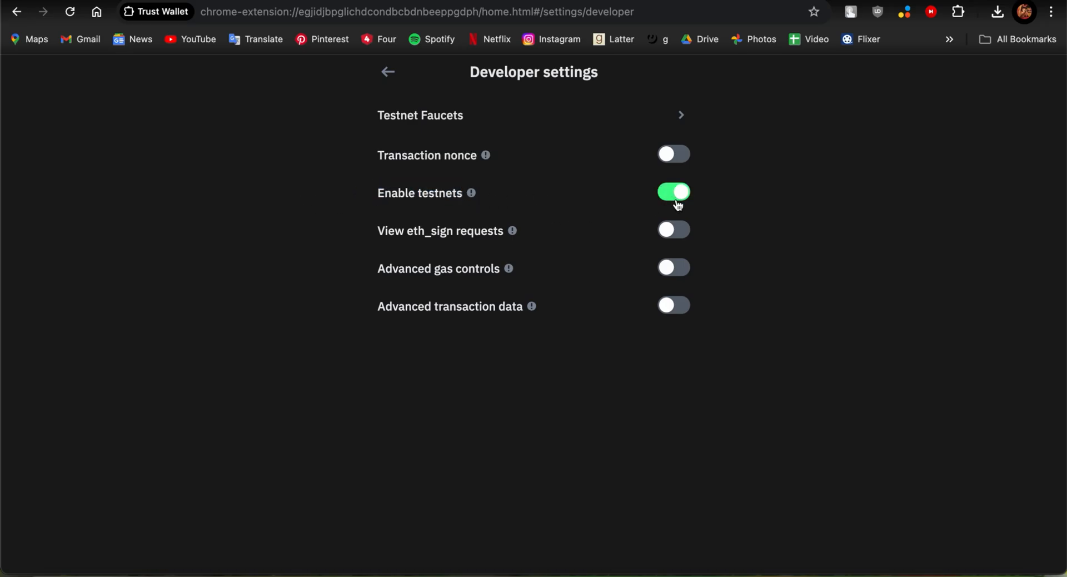